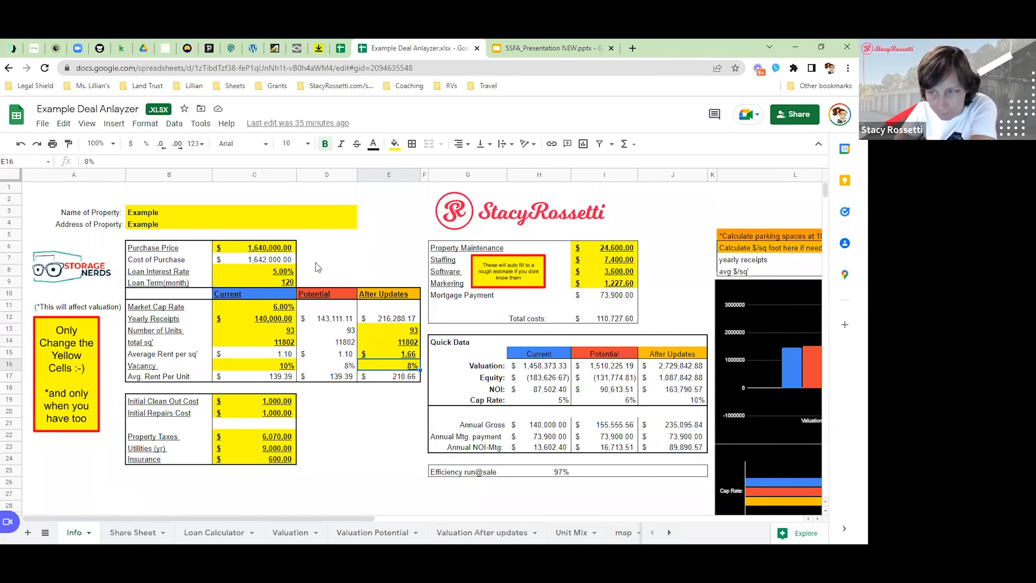
mouse_move(257, 257)
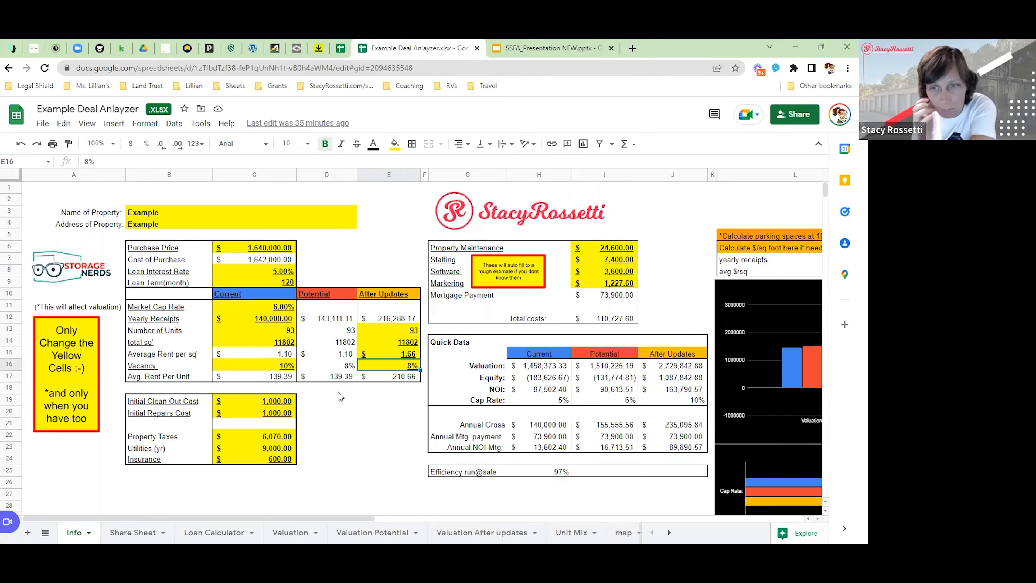
mouse_move(263, 257)
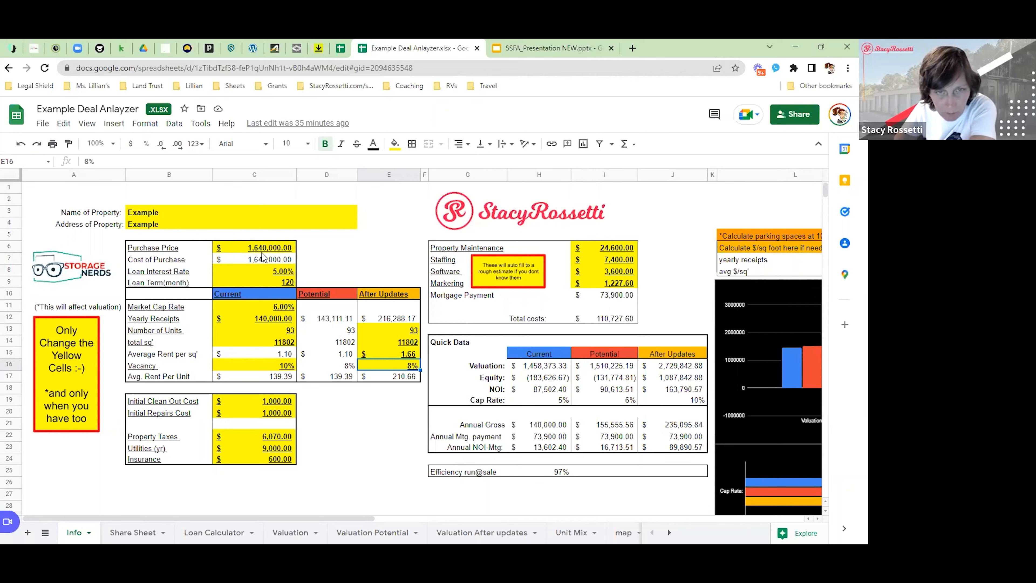
mouse_move(336, 424)
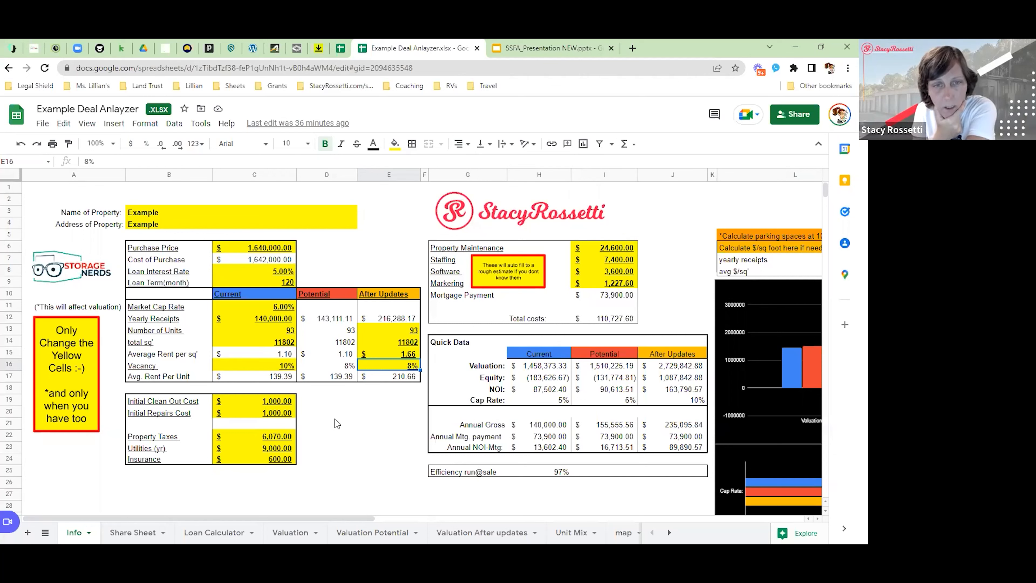
mouse_move(361, 417)
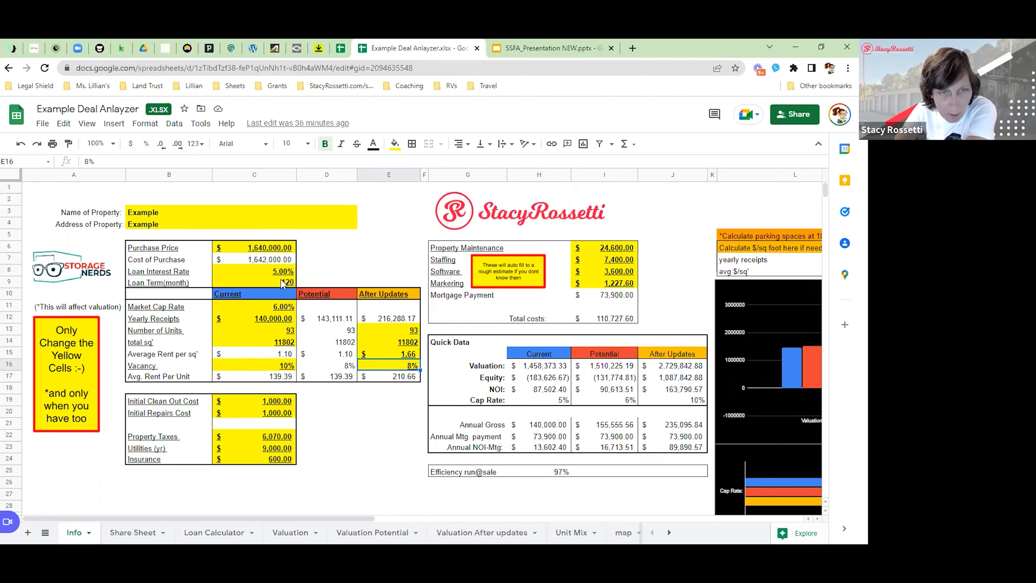
Set the Loan Term(month) value in C9 to 240 instead of 120
click(254, 271)
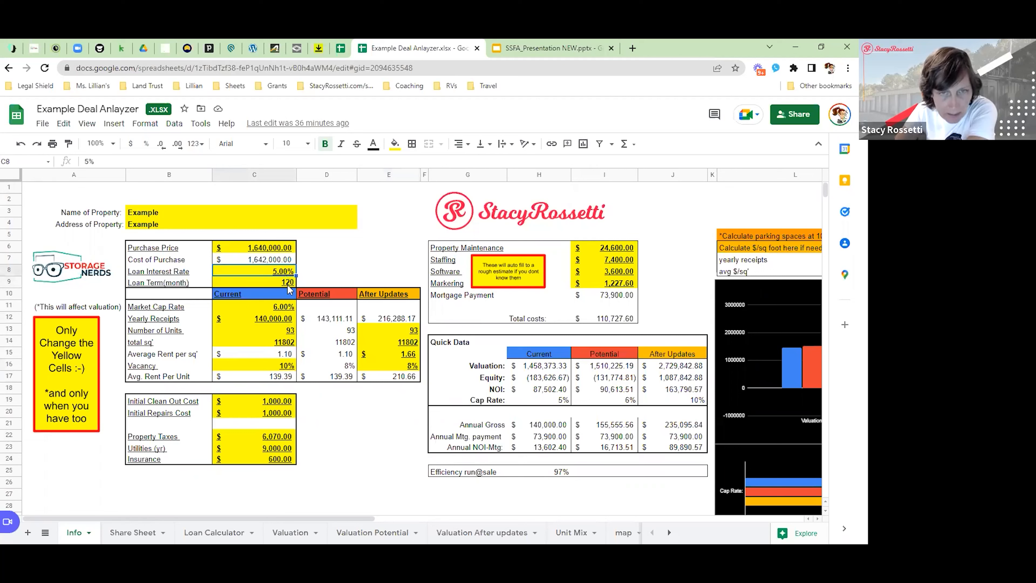
click(255, 282)
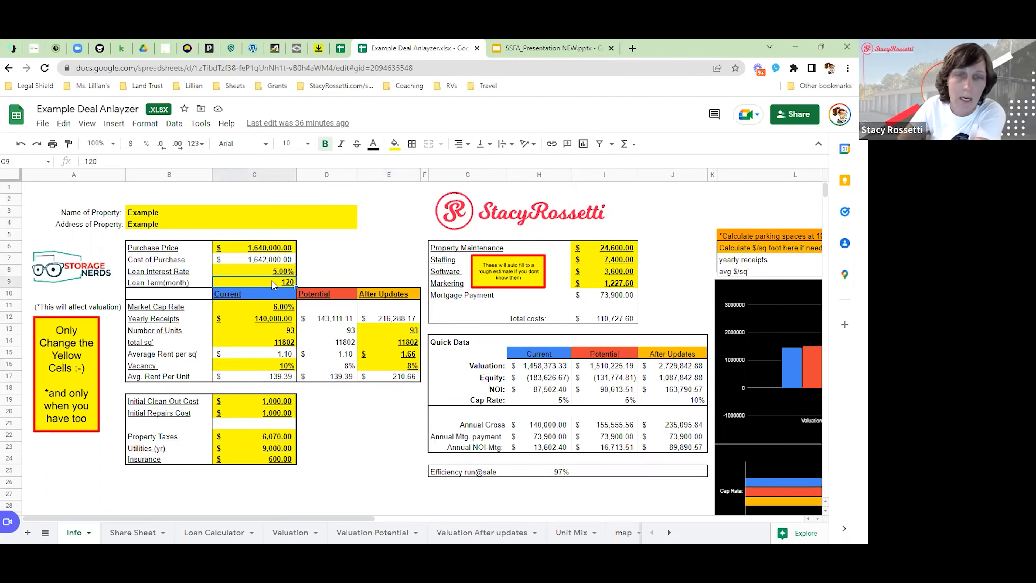
text(240)
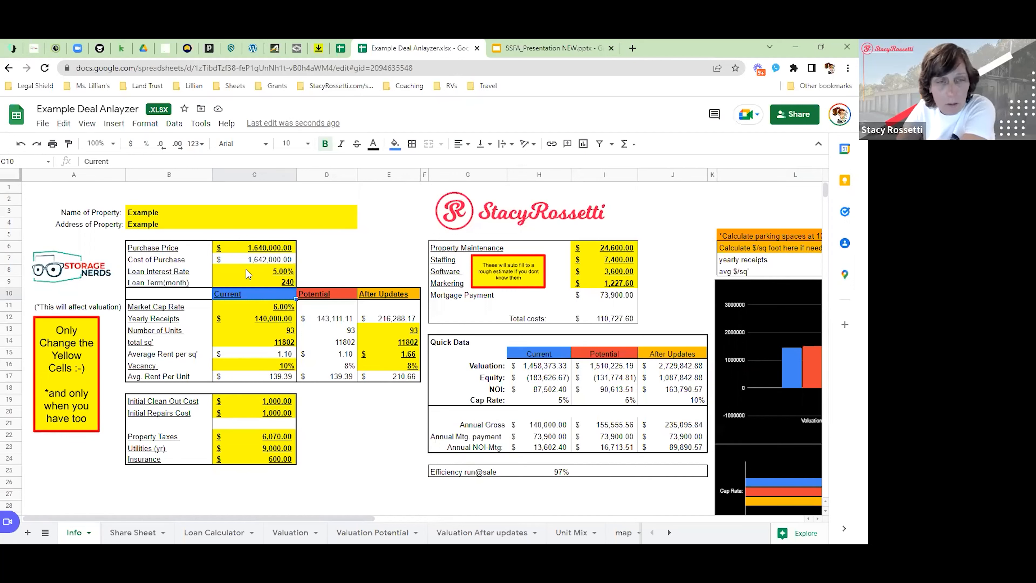
mouse_move(338, 437)
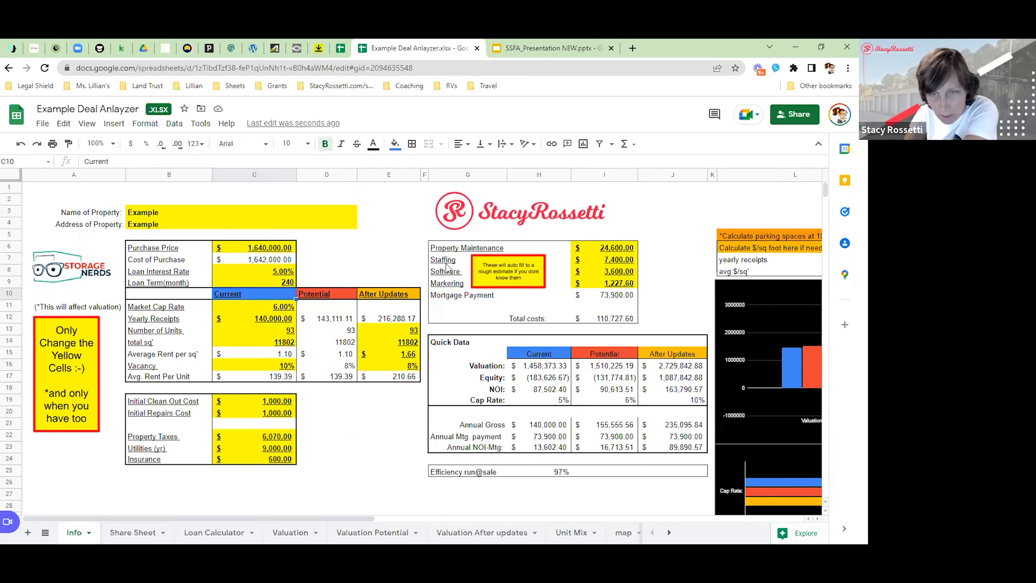
mouse_move(626, 309)
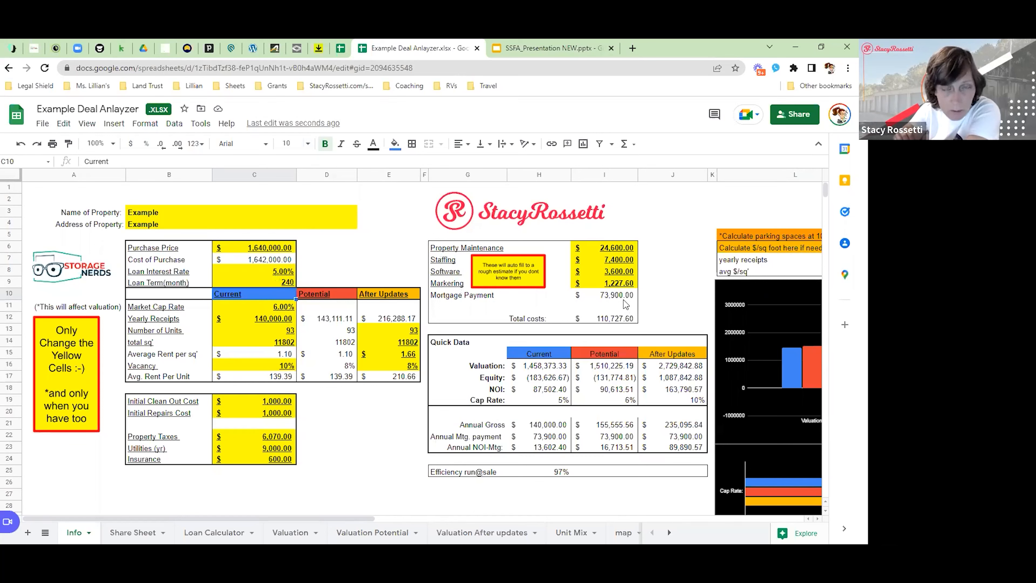
mouse_move(580, 295)
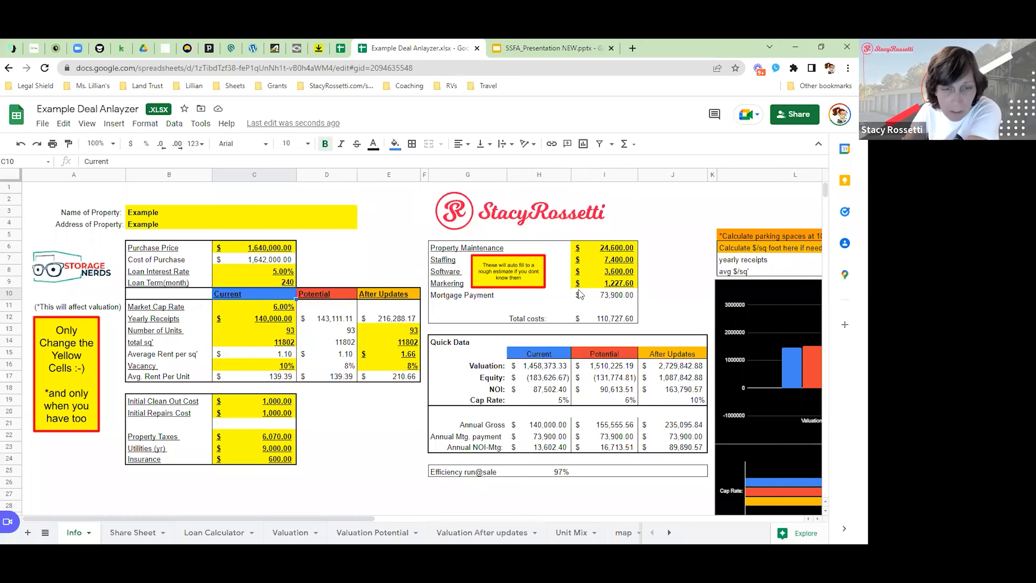
Switch to the Loan Calculator sheet to see the 240-month term and $73,900 yearly payments
click(212, 532)
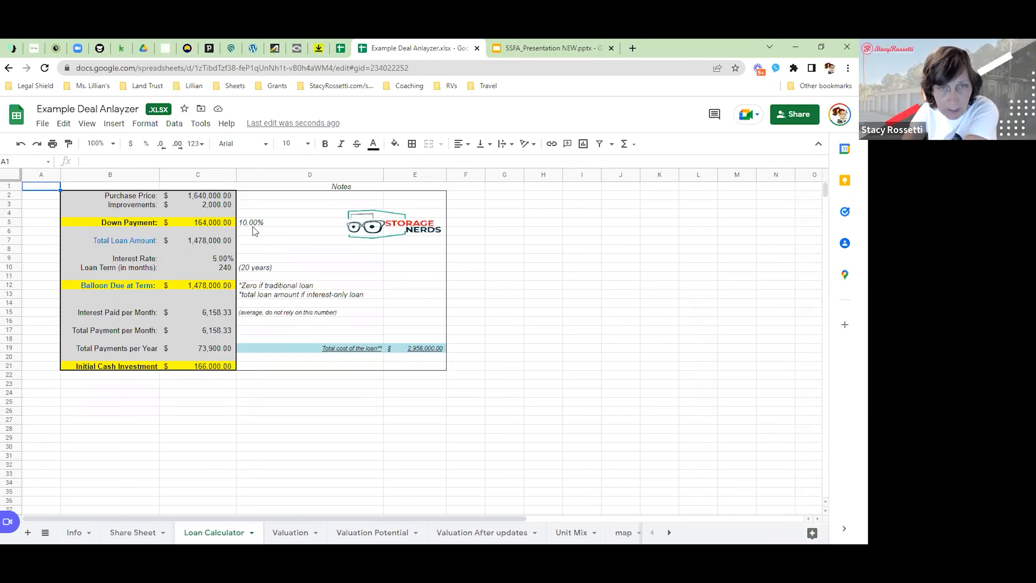
mouse_move(195, 290)
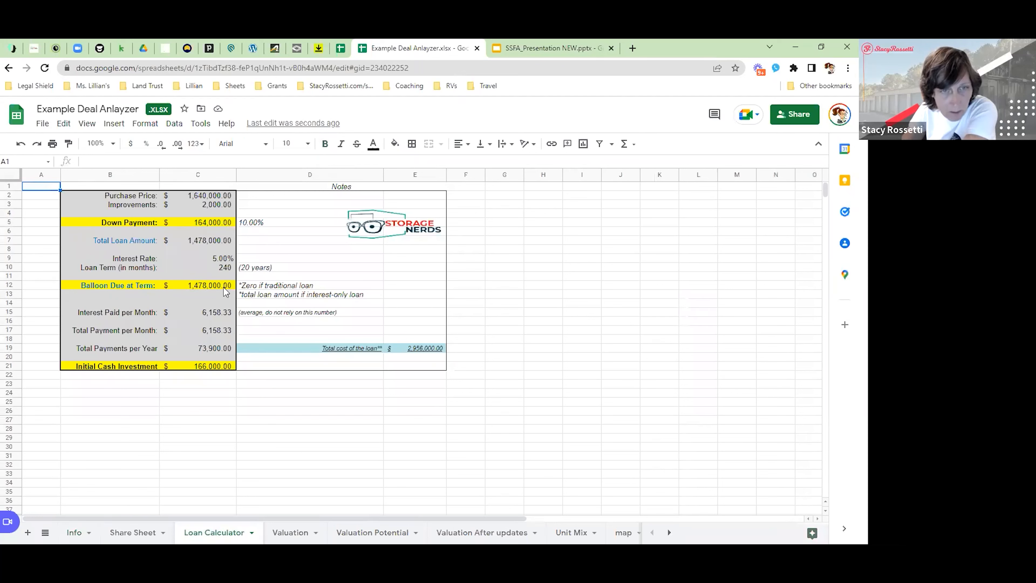
mouse_move(194, 291)
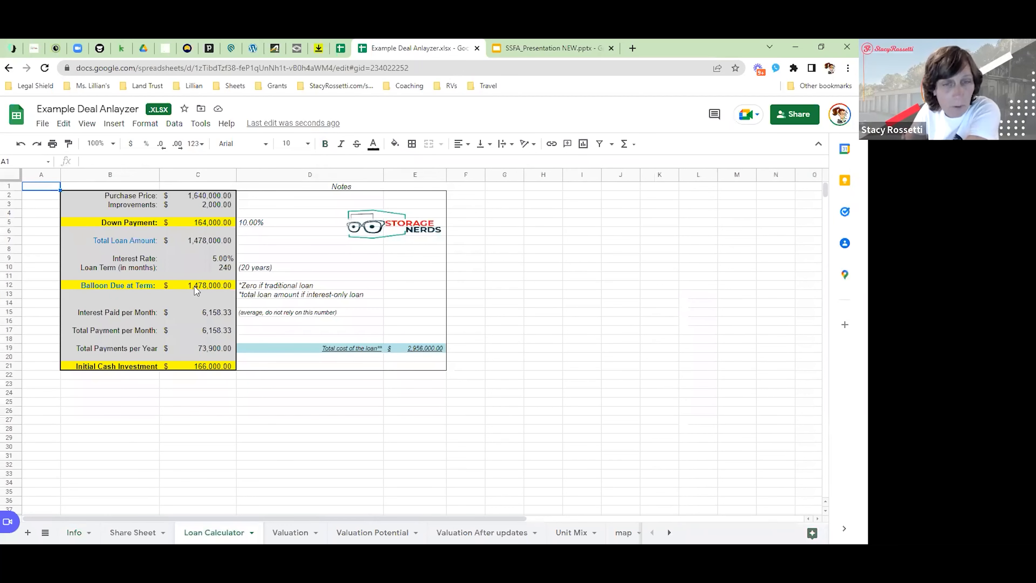
mouse_move(211, 268)
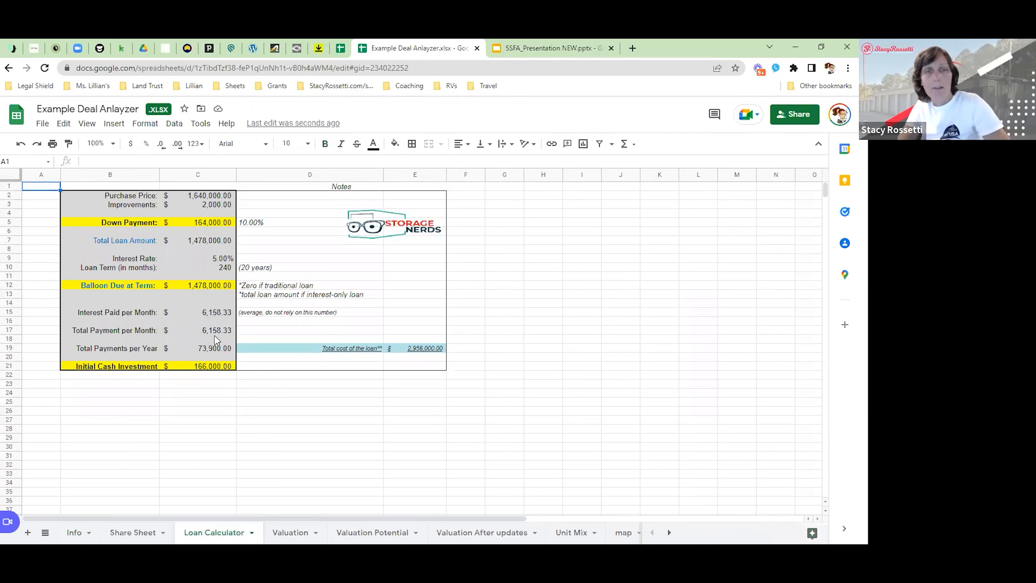
mouse_move(187, 478)
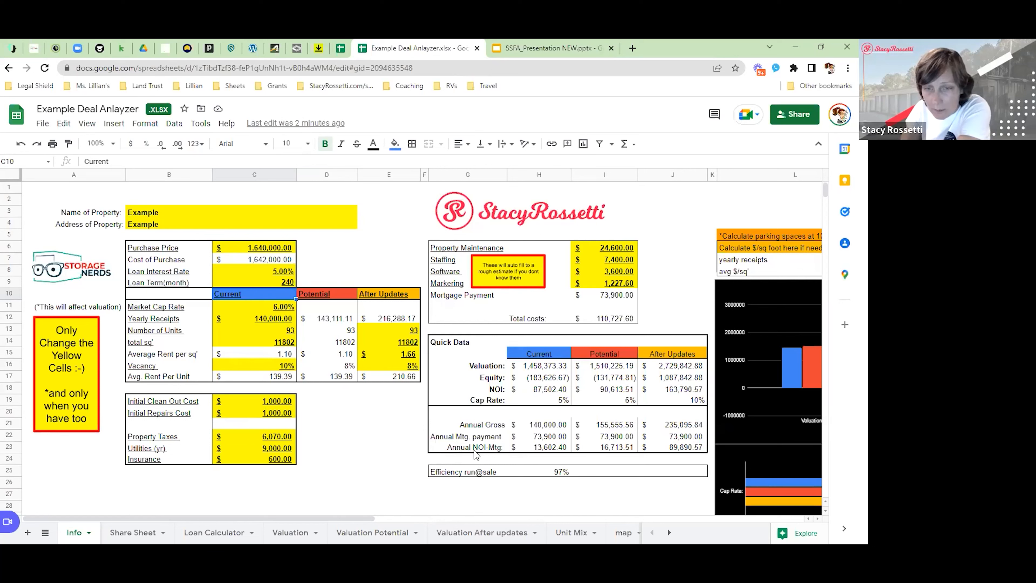
mouse_move(500, 455)
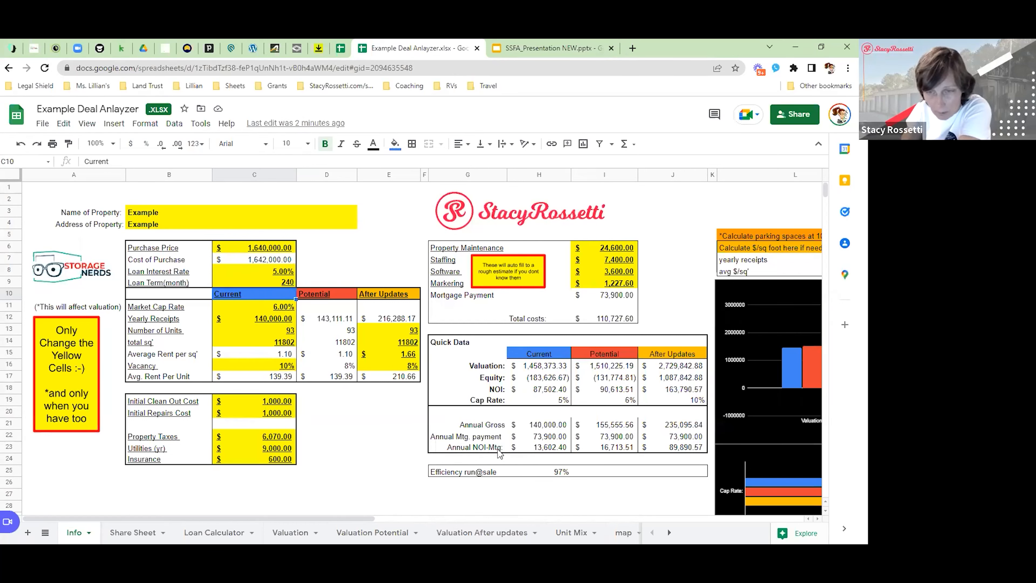
mouse_move(554, 450)
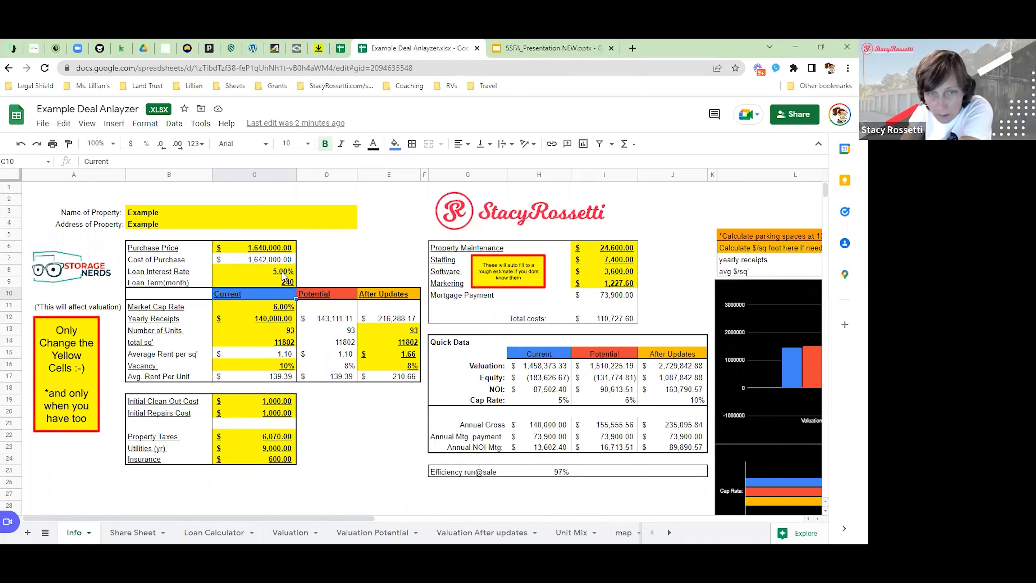
mouse_move(532, 453)
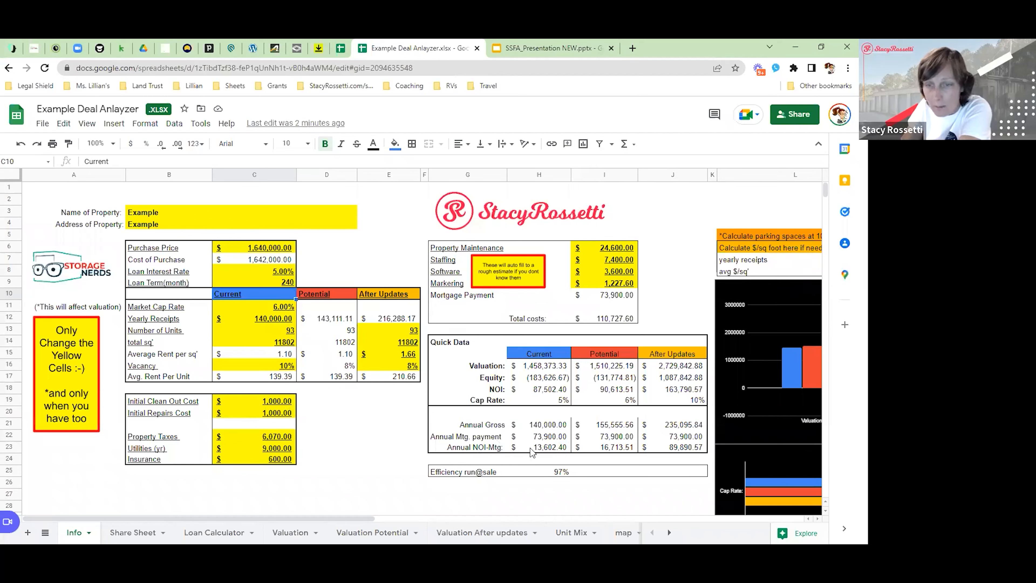
mouse_move(671, 453)
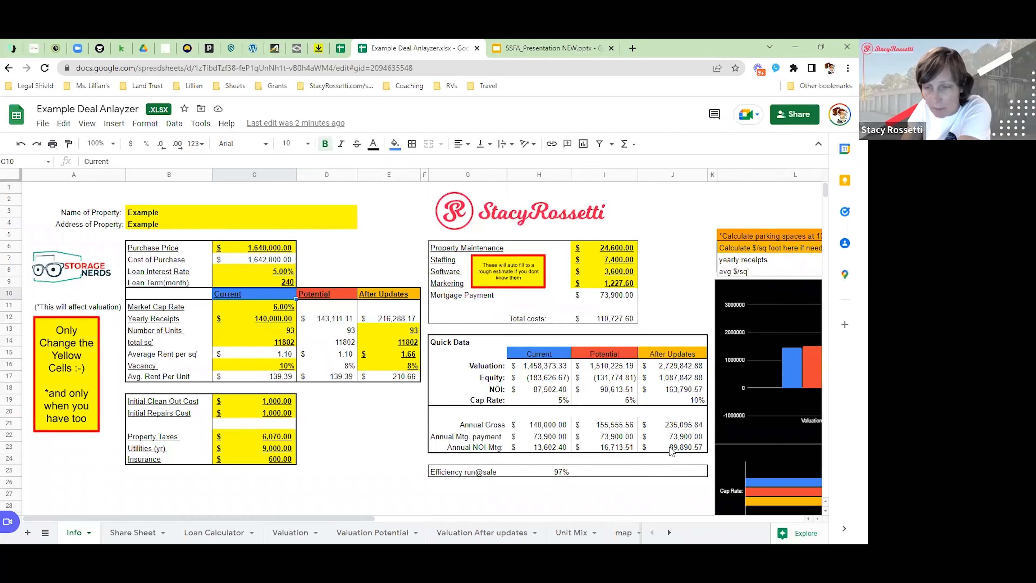
mouse_move(603, 456)
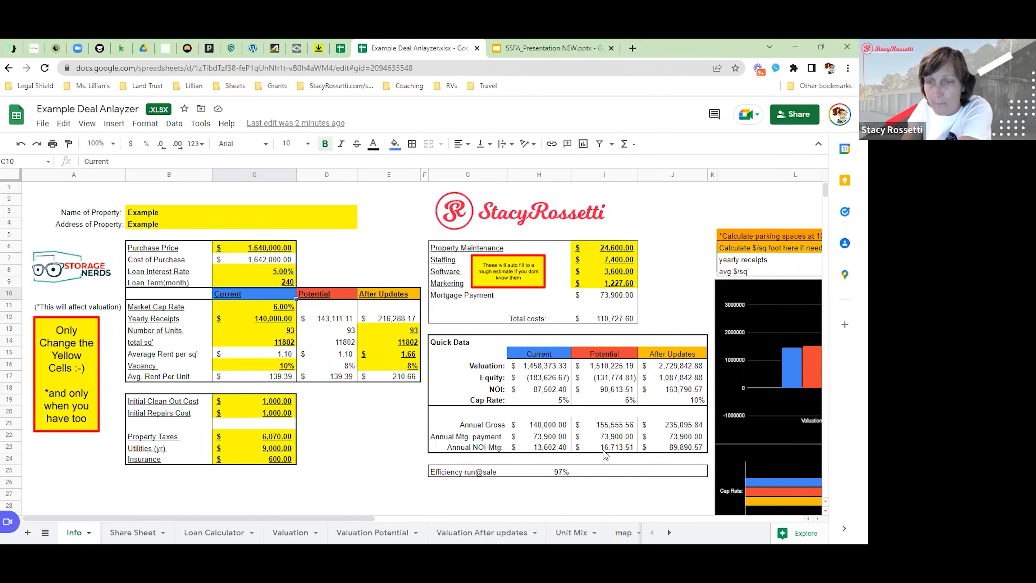
mouse_move(441, 460)
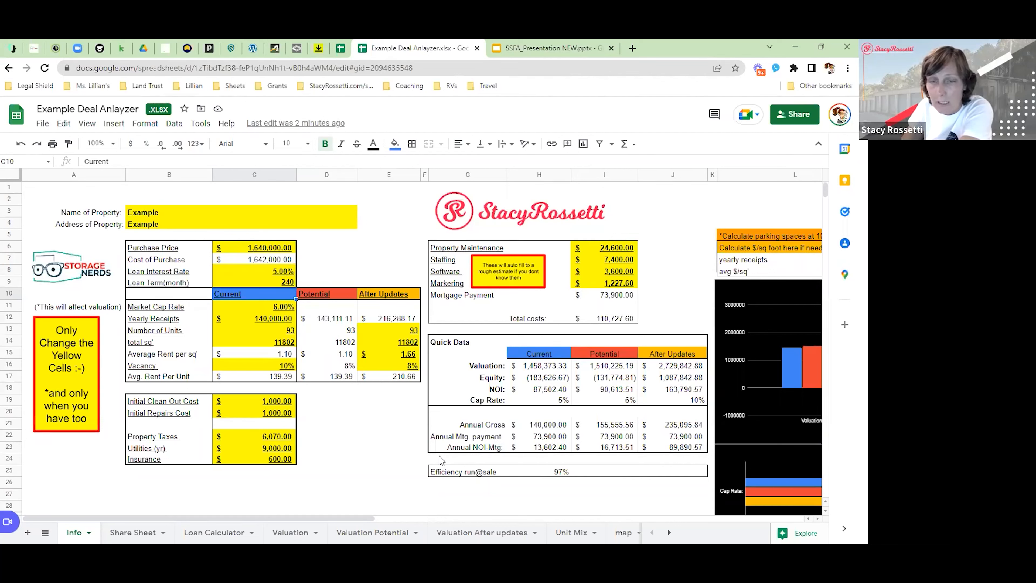